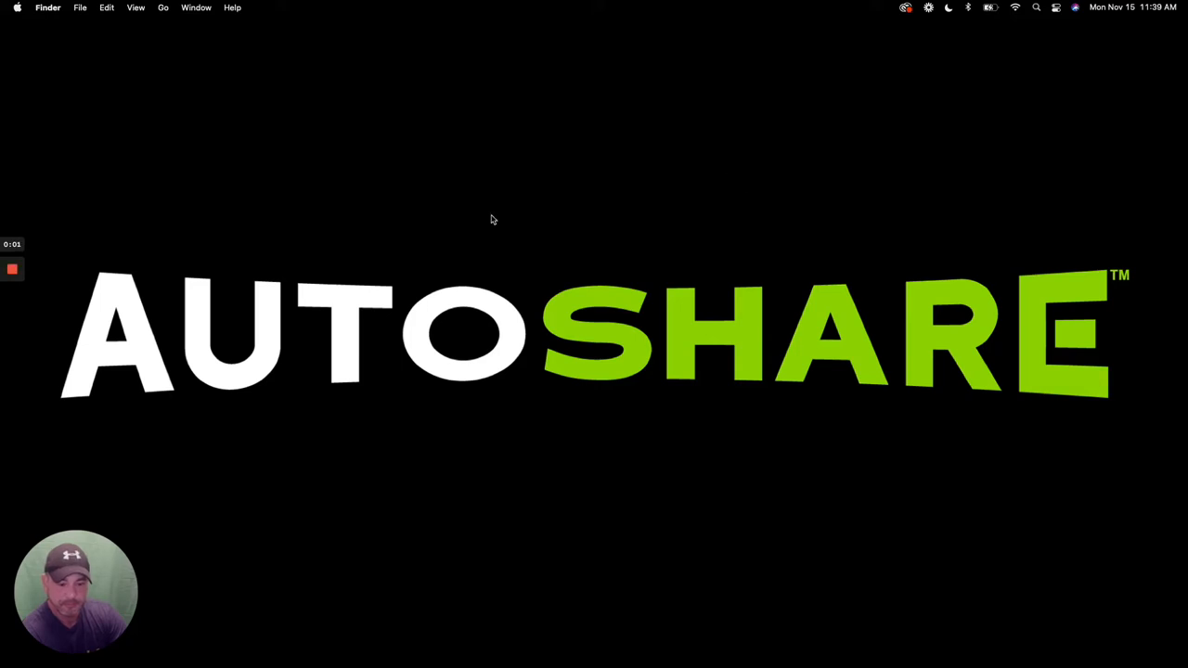
pyautogui.moveTo(499, 219)
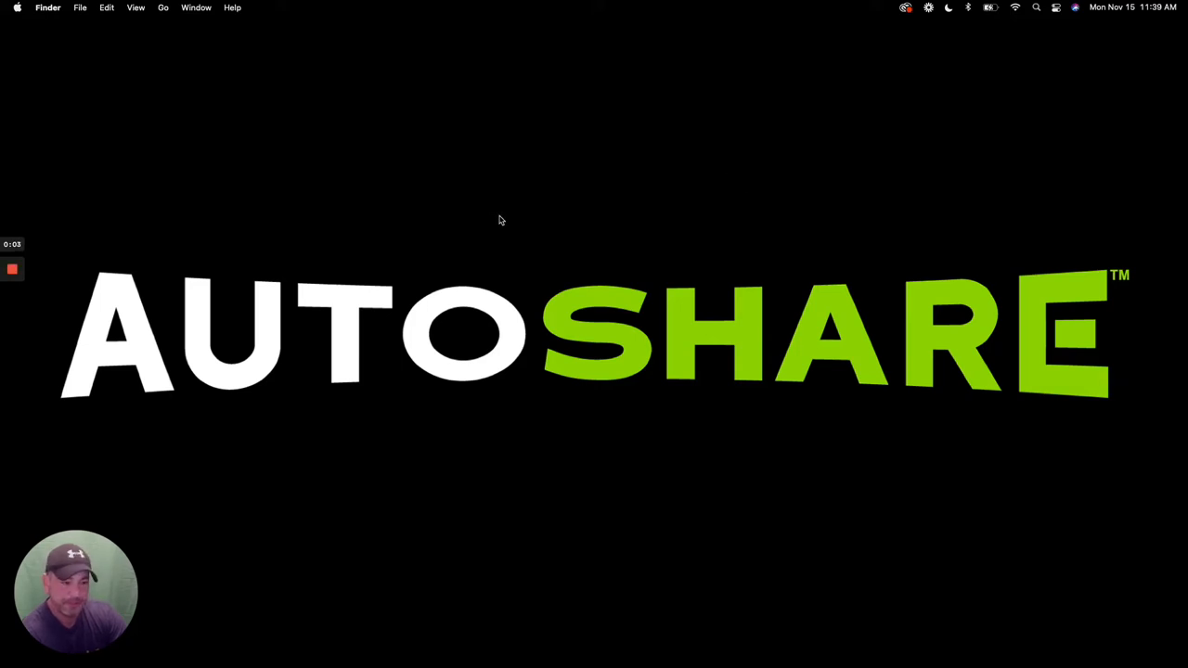
pyautogui.moveTo(508, 215)
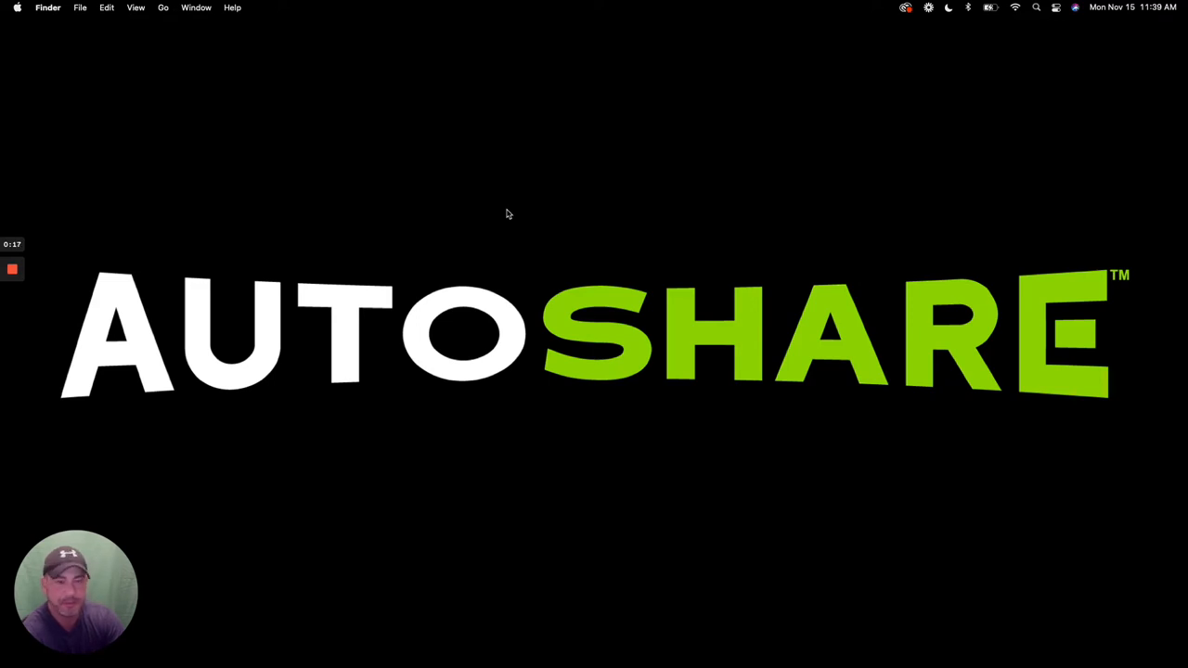
pyautogui.moveTo(590, 178)
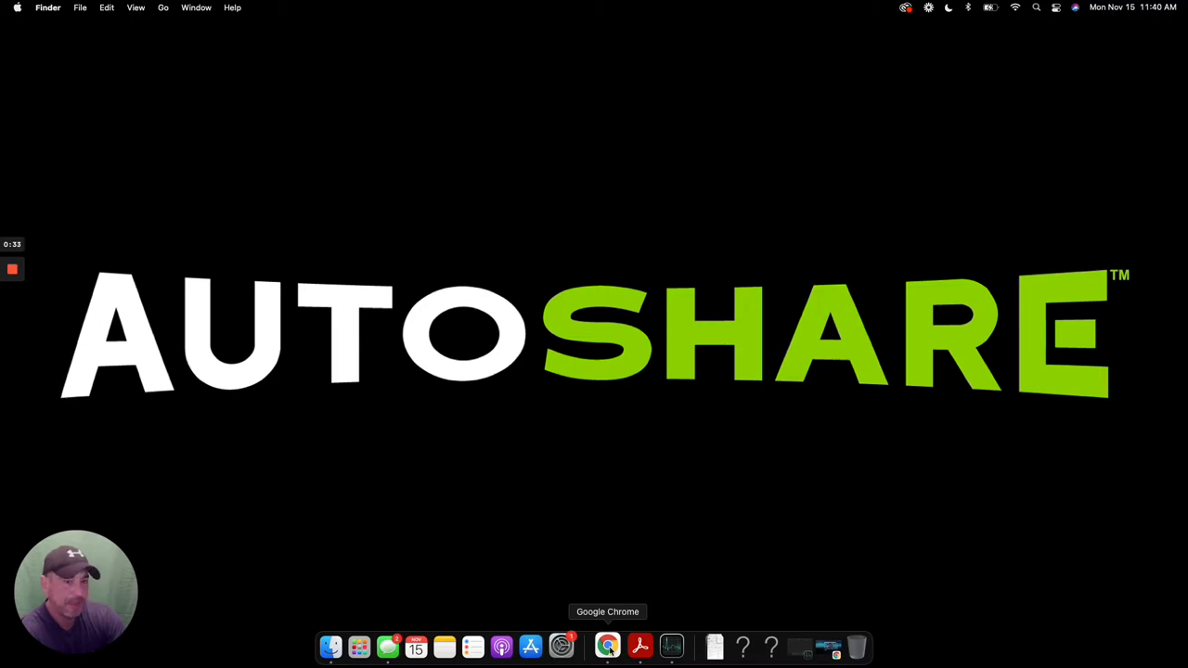
# Step: Launch Chrome and search Amazon for "window lock box" via the typed "window" suggestion
pyautogui.click(607, 646)
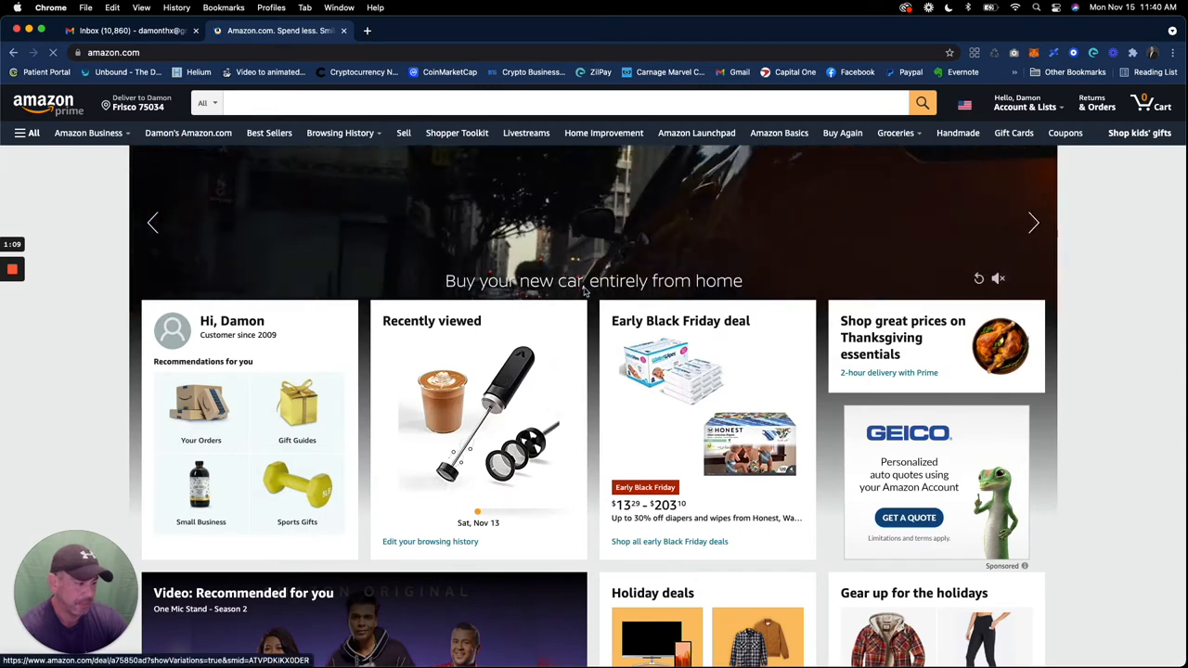
pyautogui.click(557, 104)
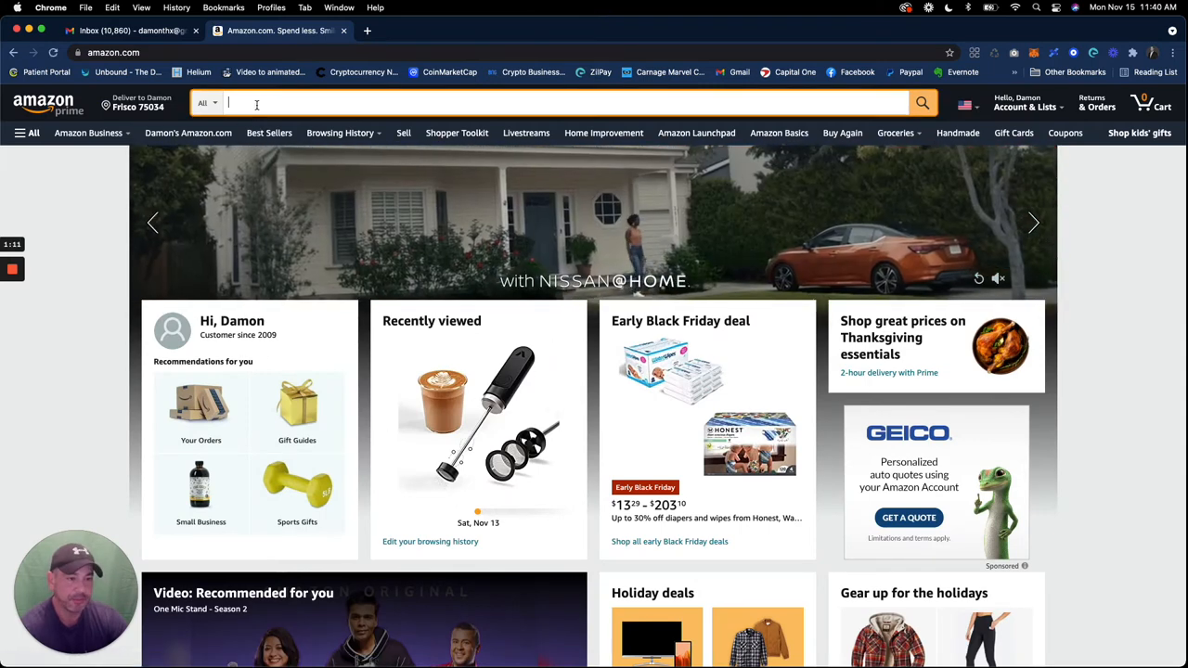
pyautogui.write('window locc')
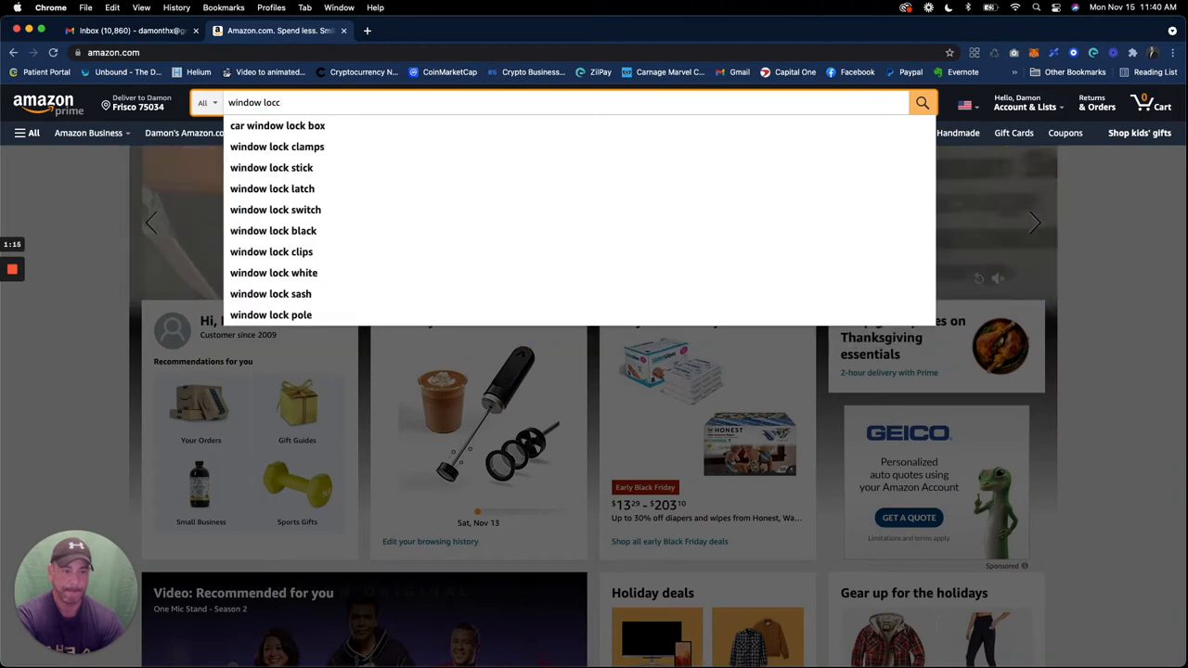
pyautogui.click(277, 126)
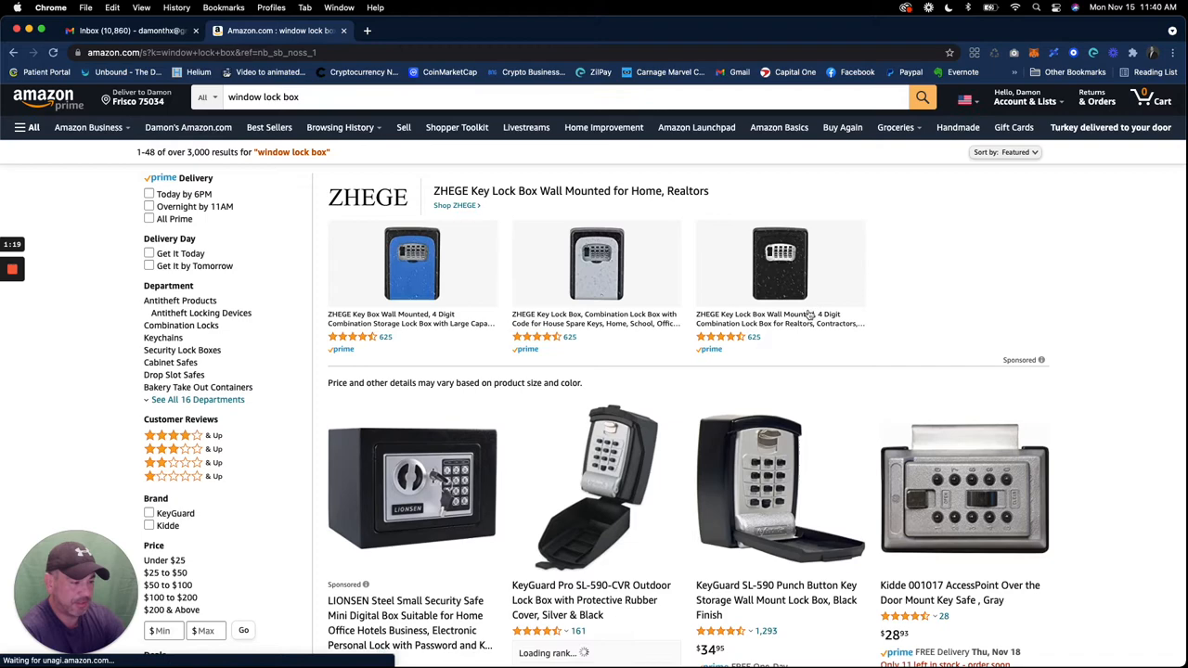
pyautogui.scroll(-3)
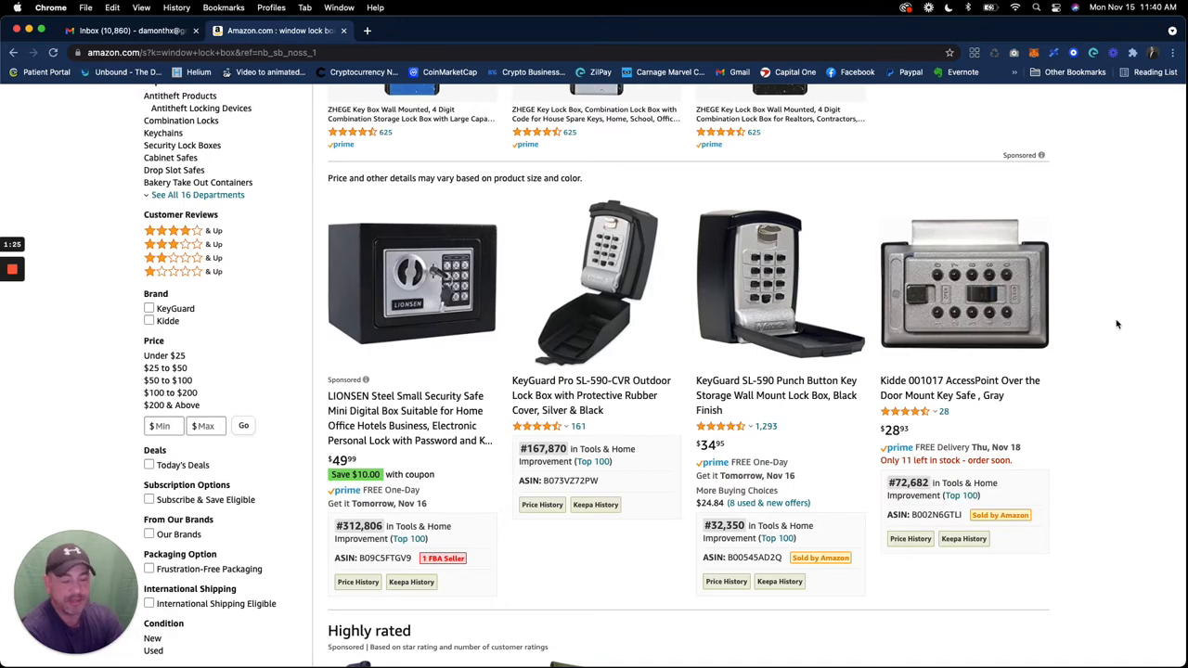
pyautogui.scroll(-3)
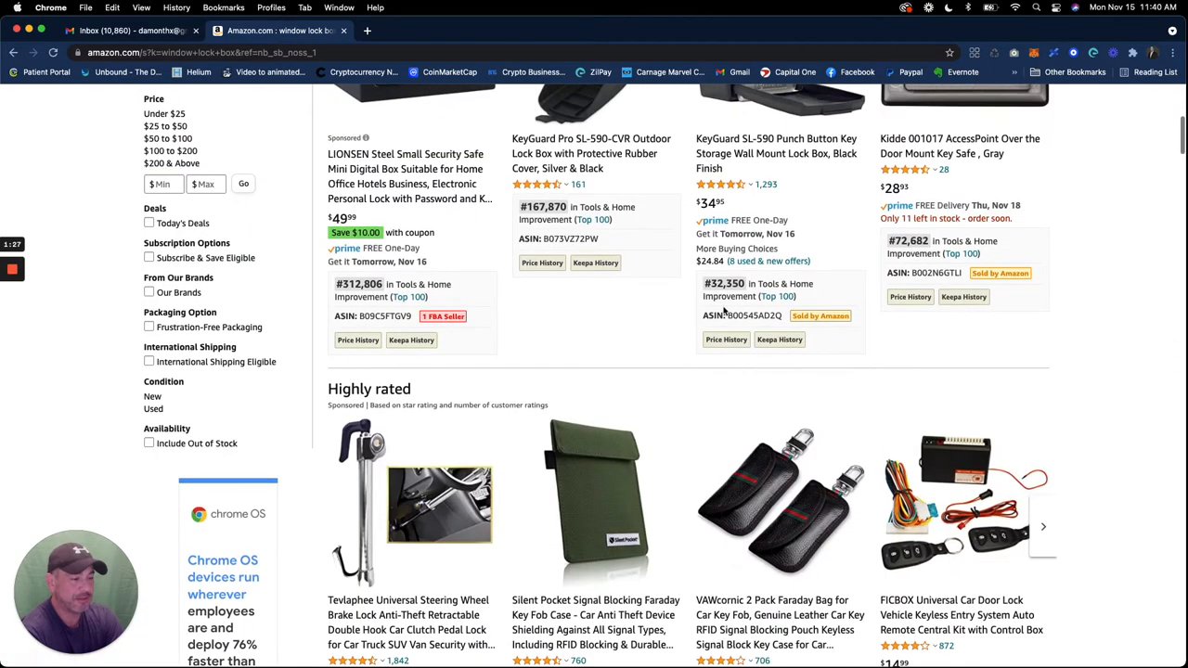
pyautogui.scroll(-3)
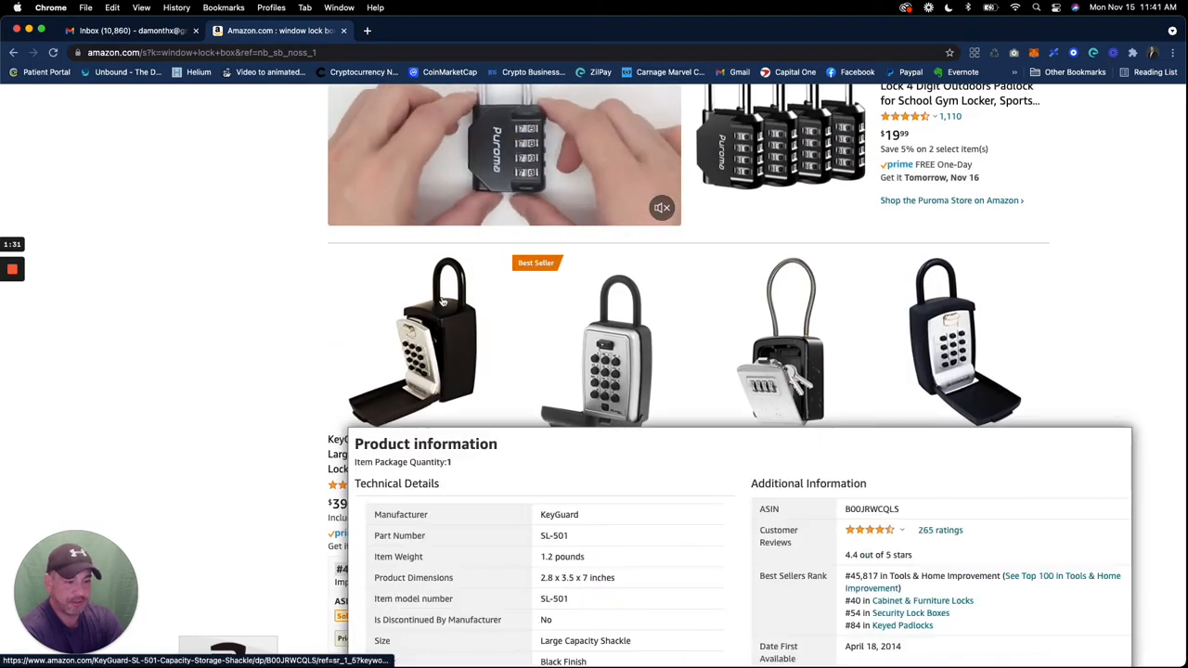
pyautogui.scroll(-3)
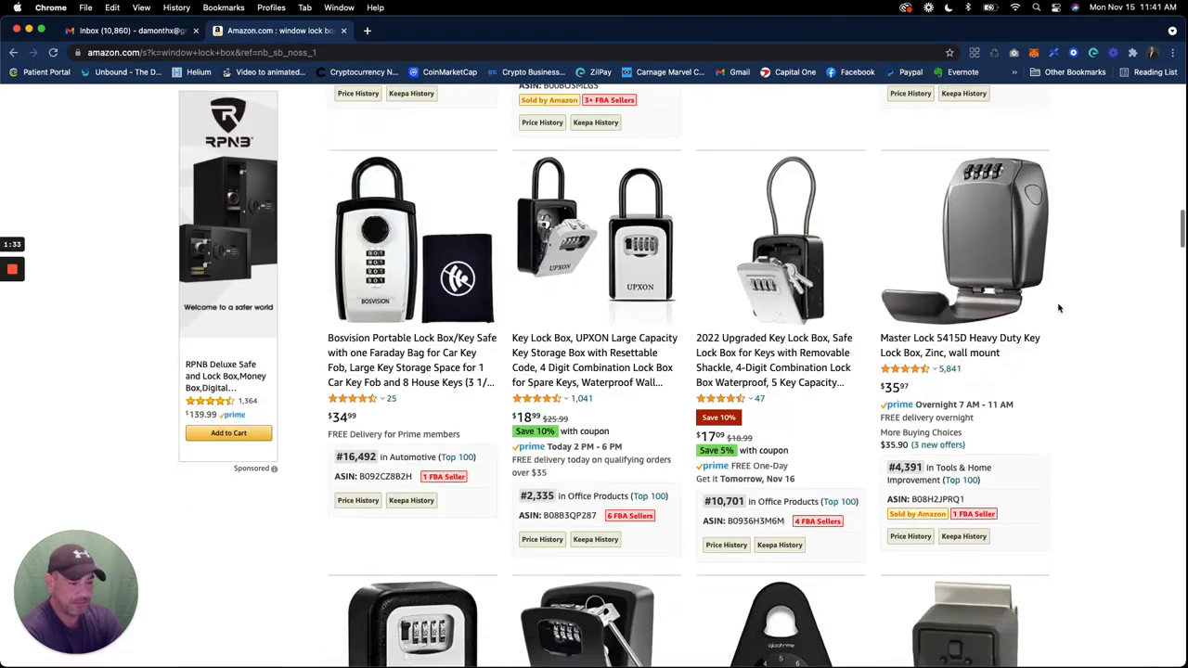
pyautogui.scroll(-3)
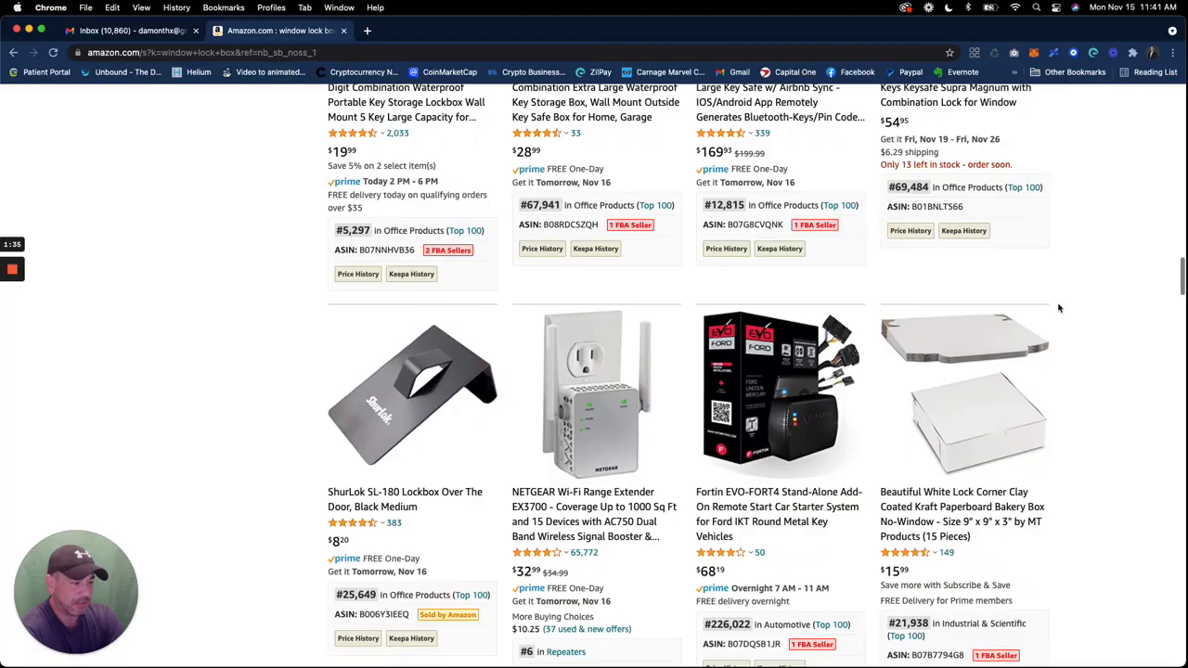
pyautogui.scroll(-3)
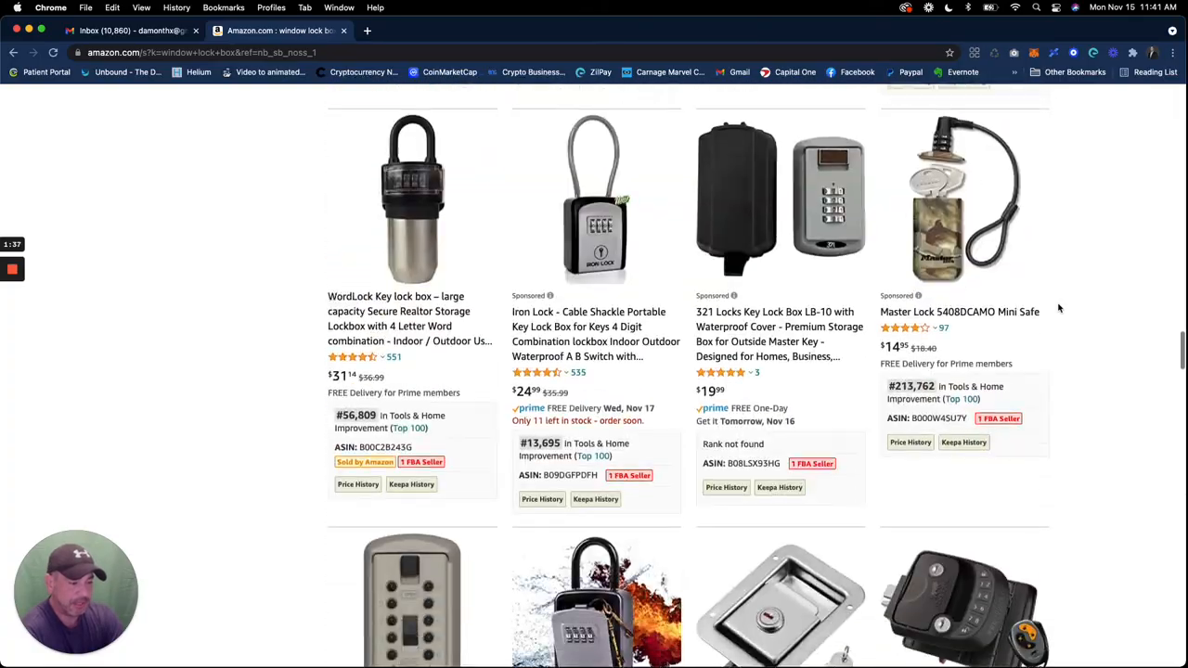
pyautogui.scroll(-3)
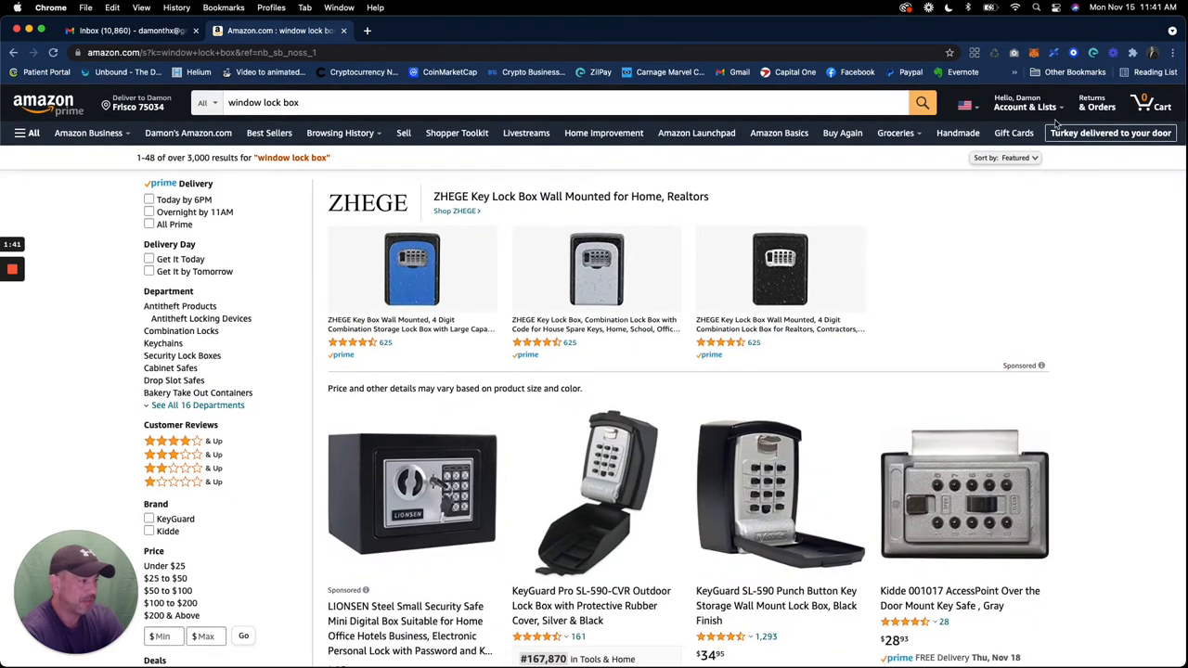
# Step: Sign in to Amazon order history and open KeyGuard Pro SL-591 from Buy it again
pyautogui.click(1025, 102)
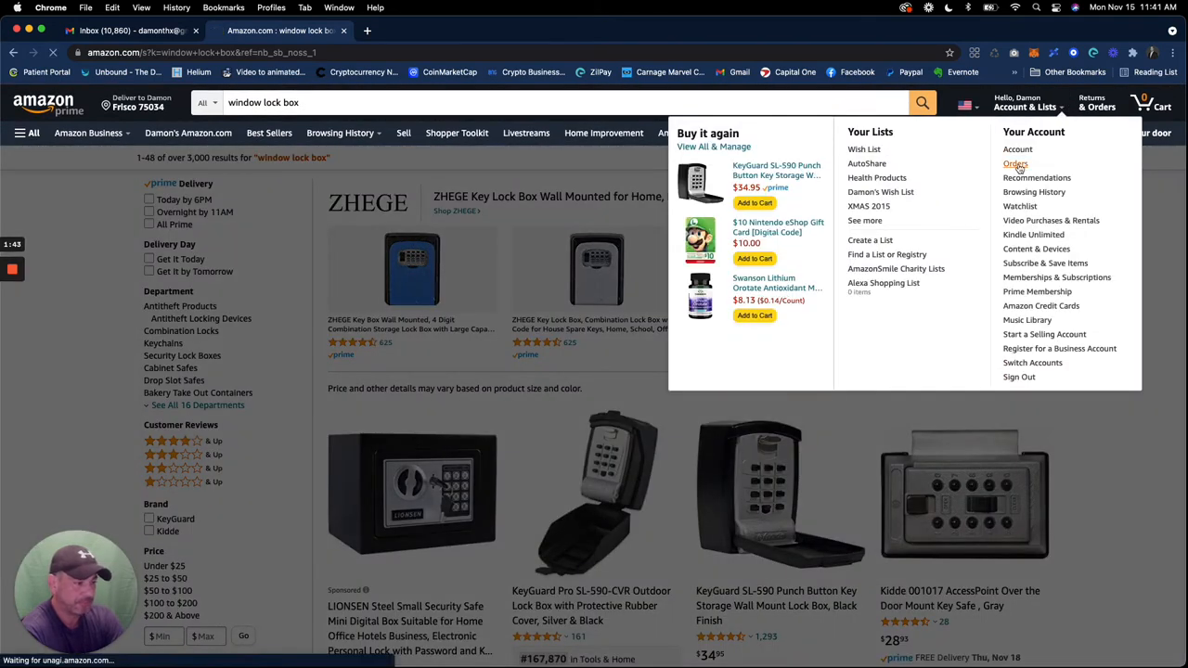
pyautogui.click(1015, 164)
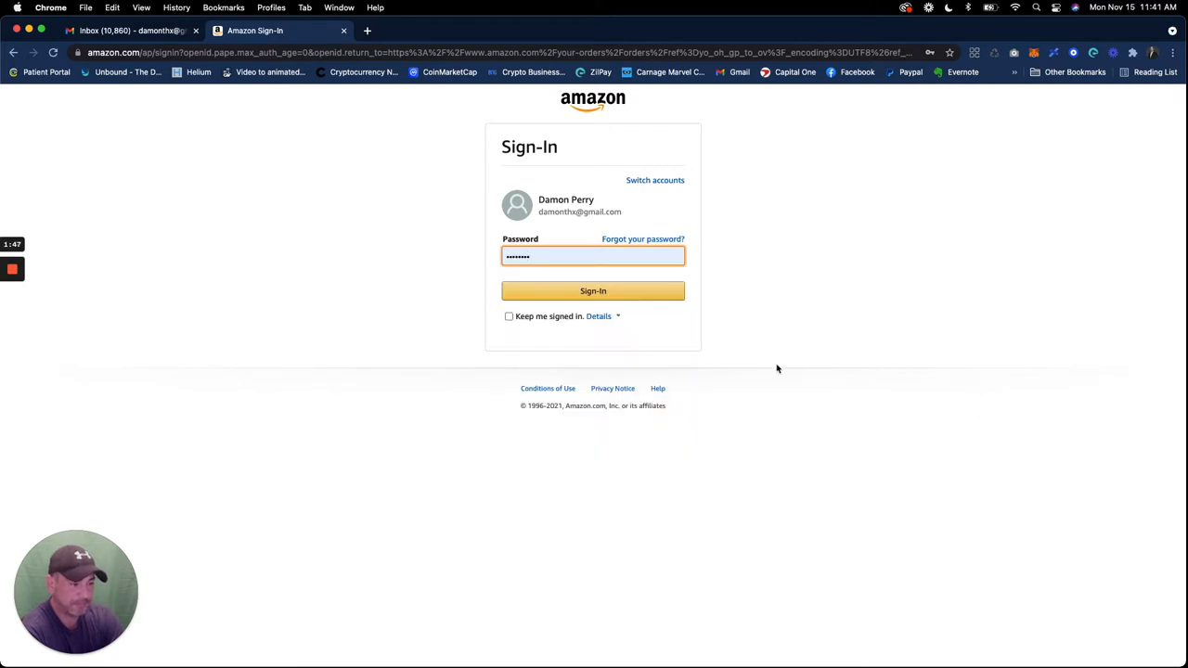
pyautogui.click(594, 289)
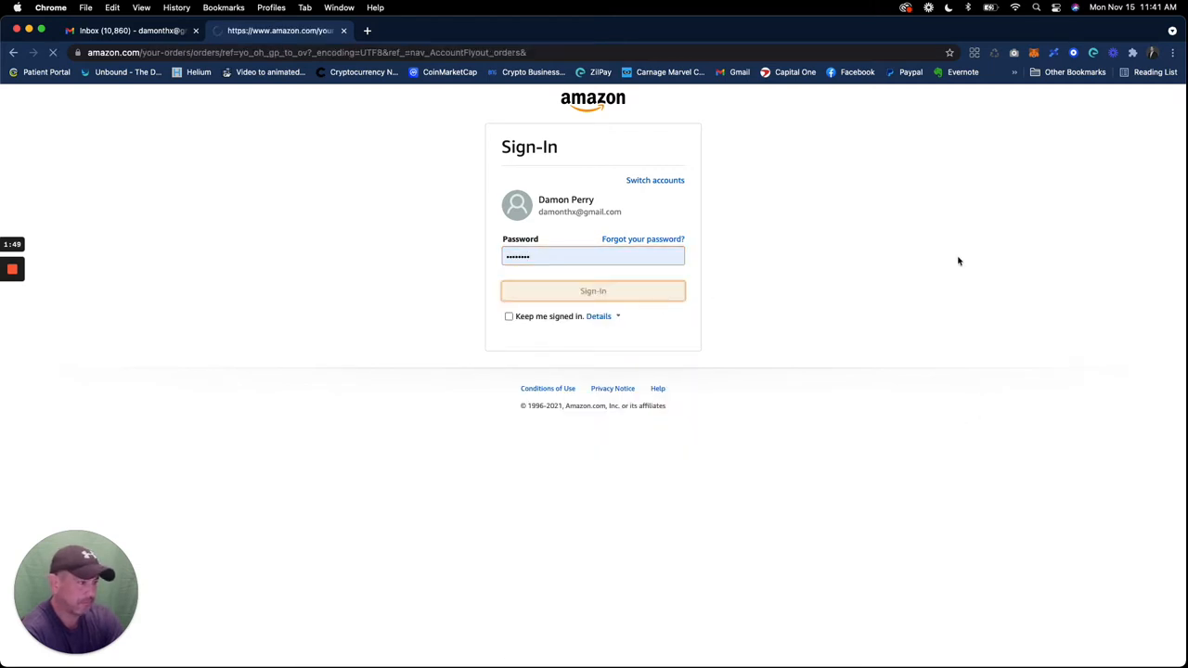
pyautogui.click(594, 289)
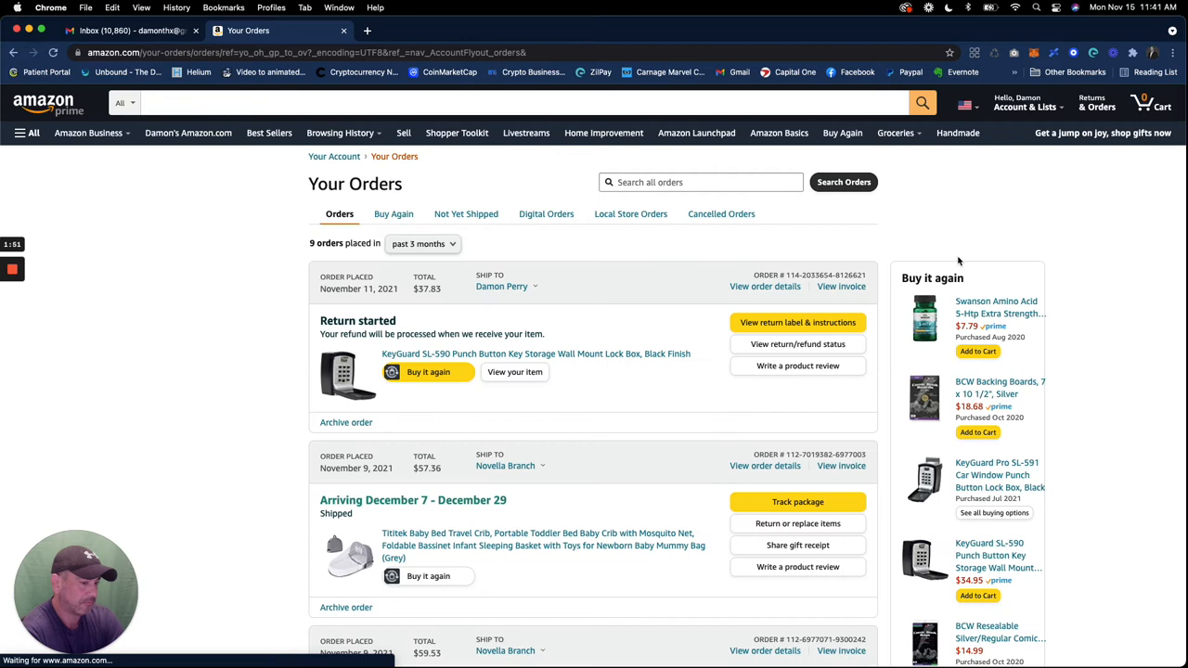
pyautogui.moveTo(575, 358)
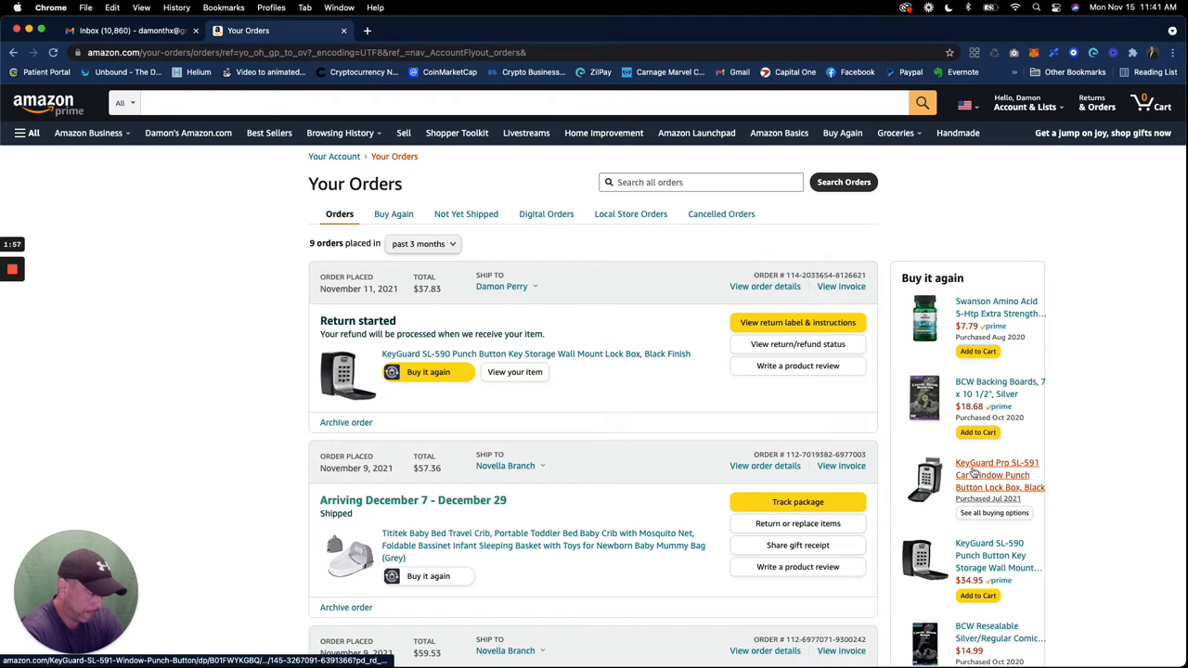
pyautogui.click(999, 475)
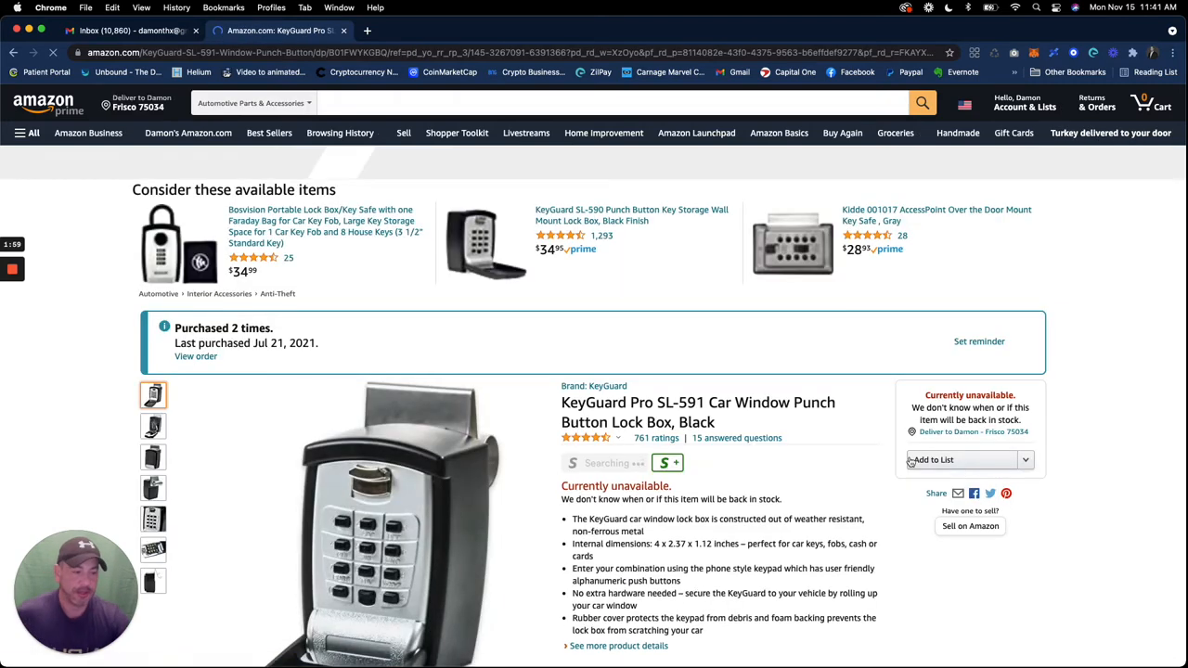
pyautogui.scroll(-3)
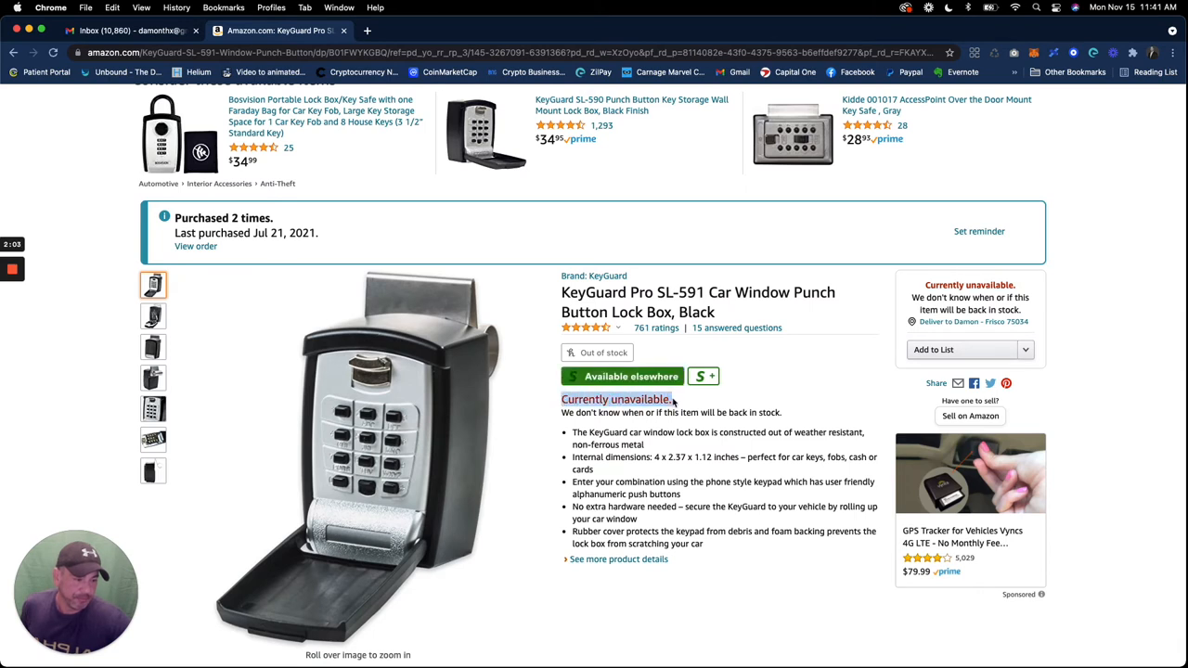
pyautogui.moveTo(775, 388)
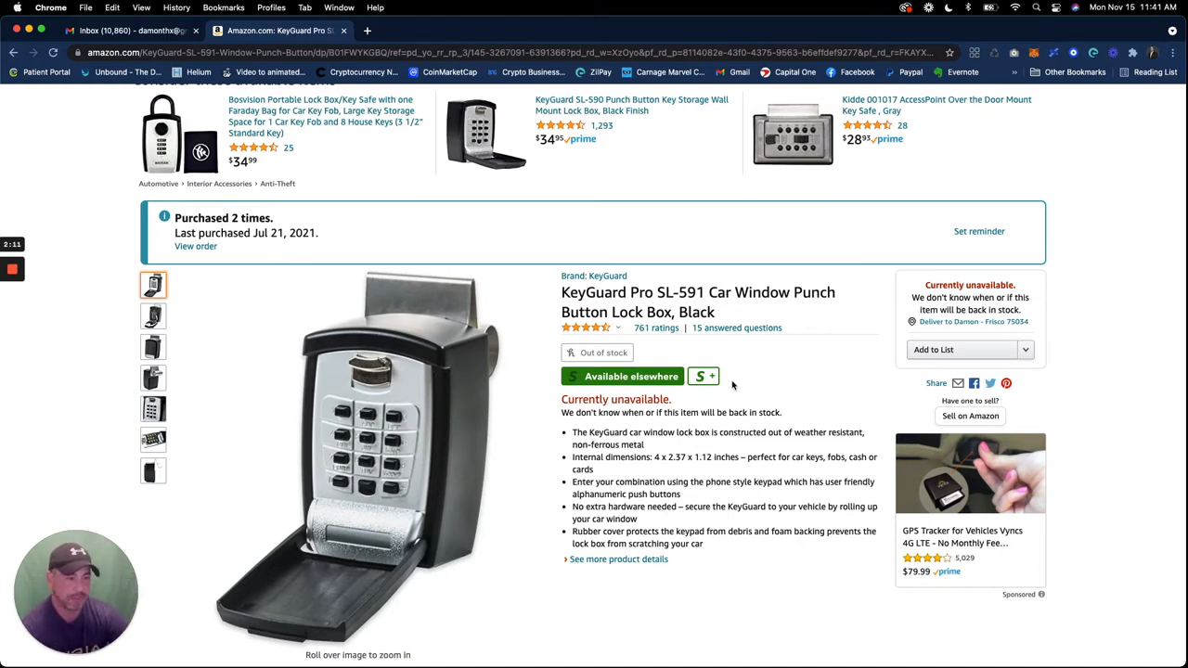
pyautogui.moveTo(375, 445)
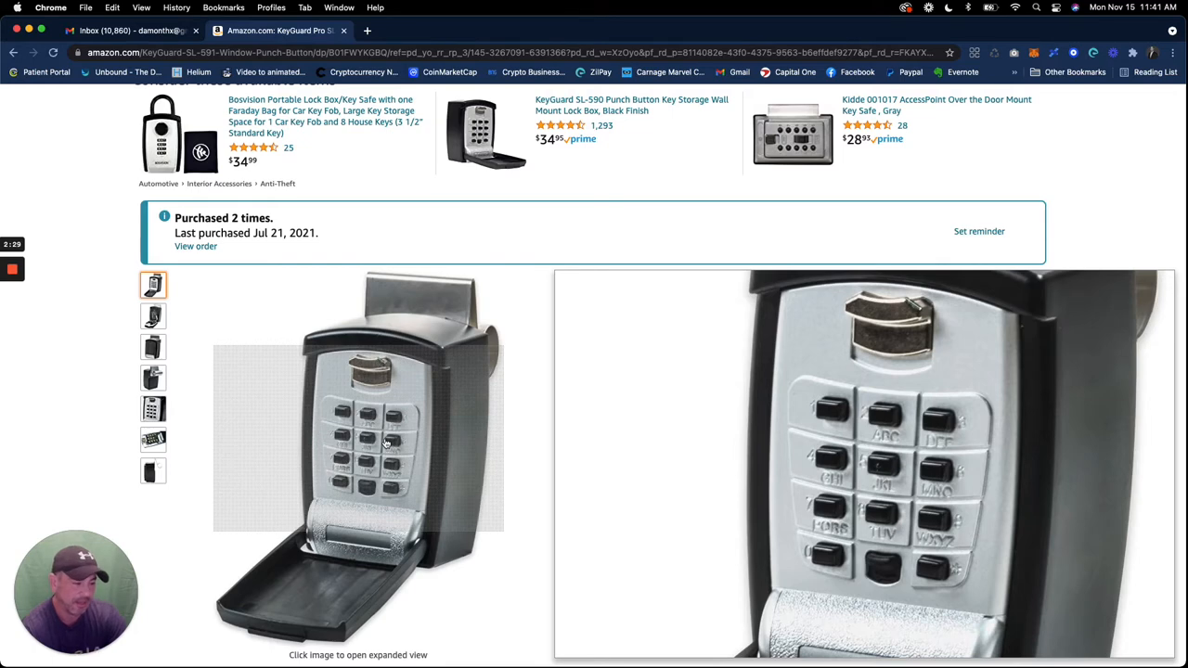
pyautogui.moveTo(375, 505)
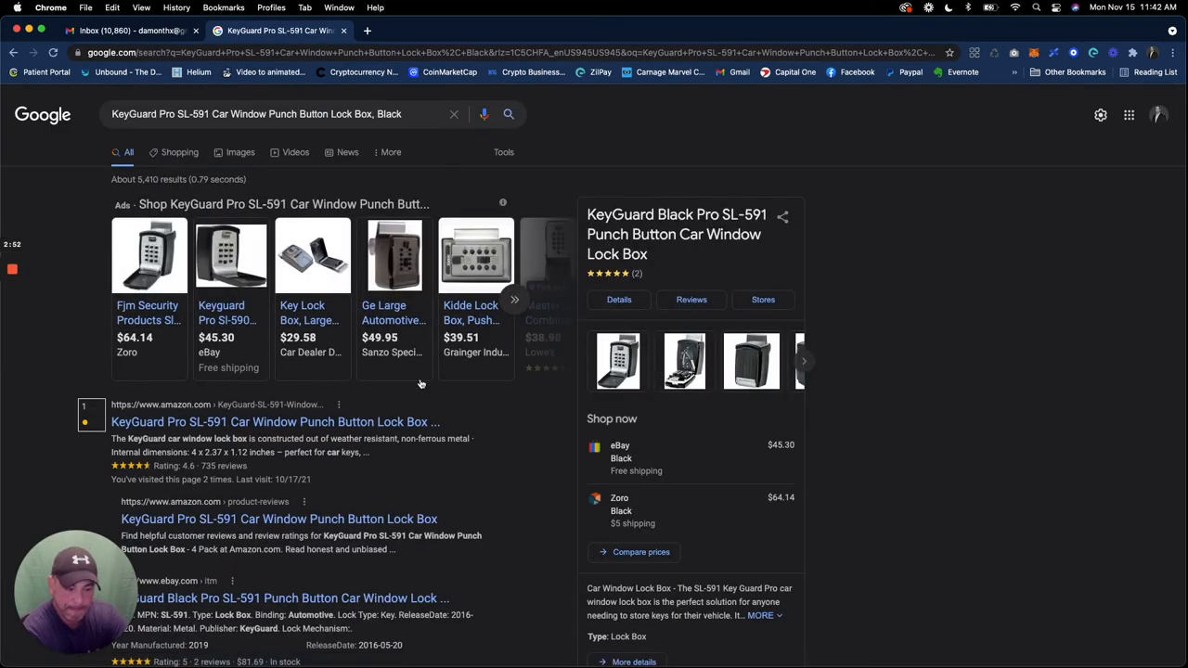
# Step: Open the berkeleylocksmith.com Google result listing the KeyGuard Pro SL-591 at $44.95
pyautogui.scroll(-3)
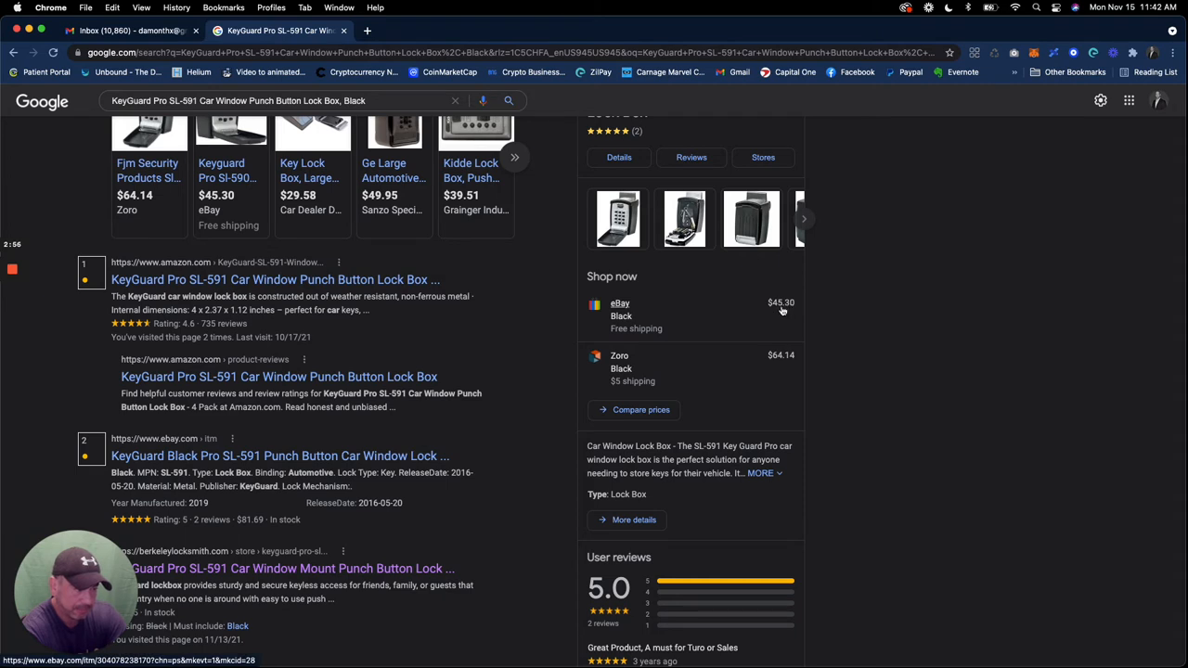
pyautogui.moveTo(787, 310)
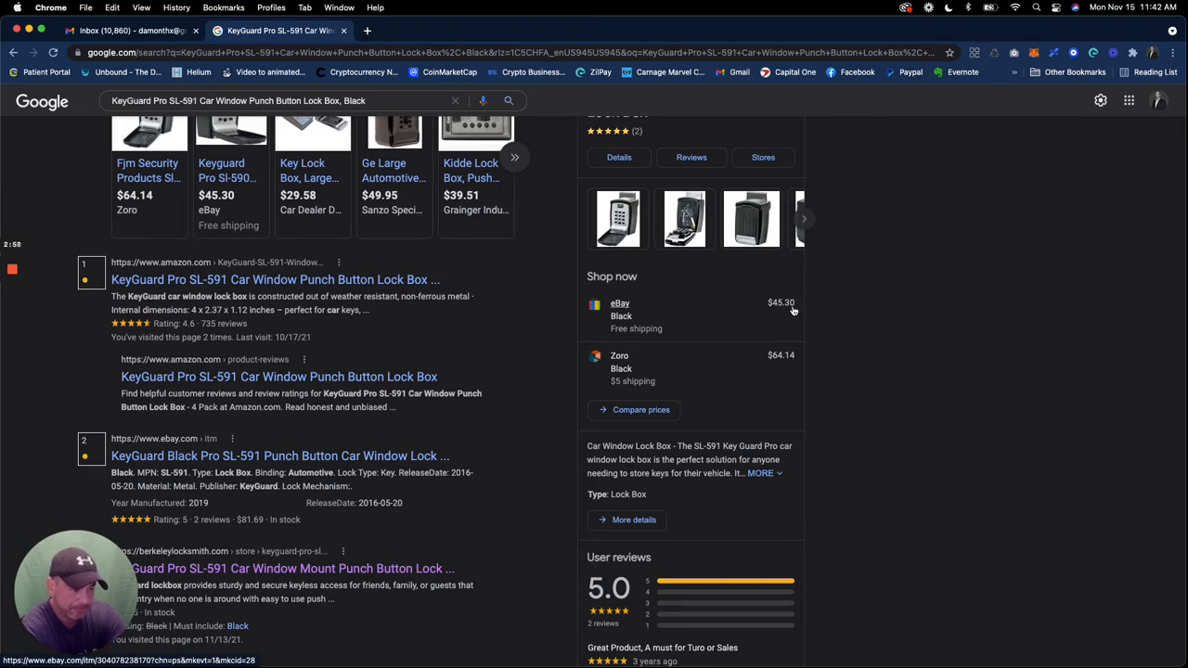
pyautogui.moveTo(46, 378)
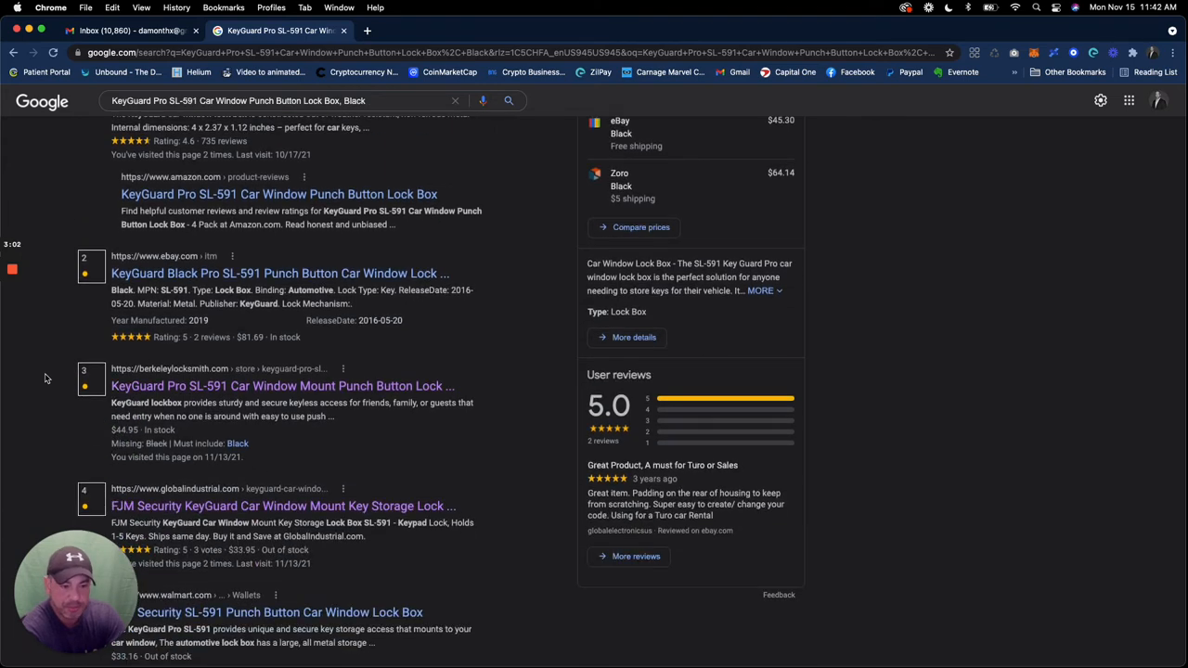
pyautogui.moveTo(505, 327)
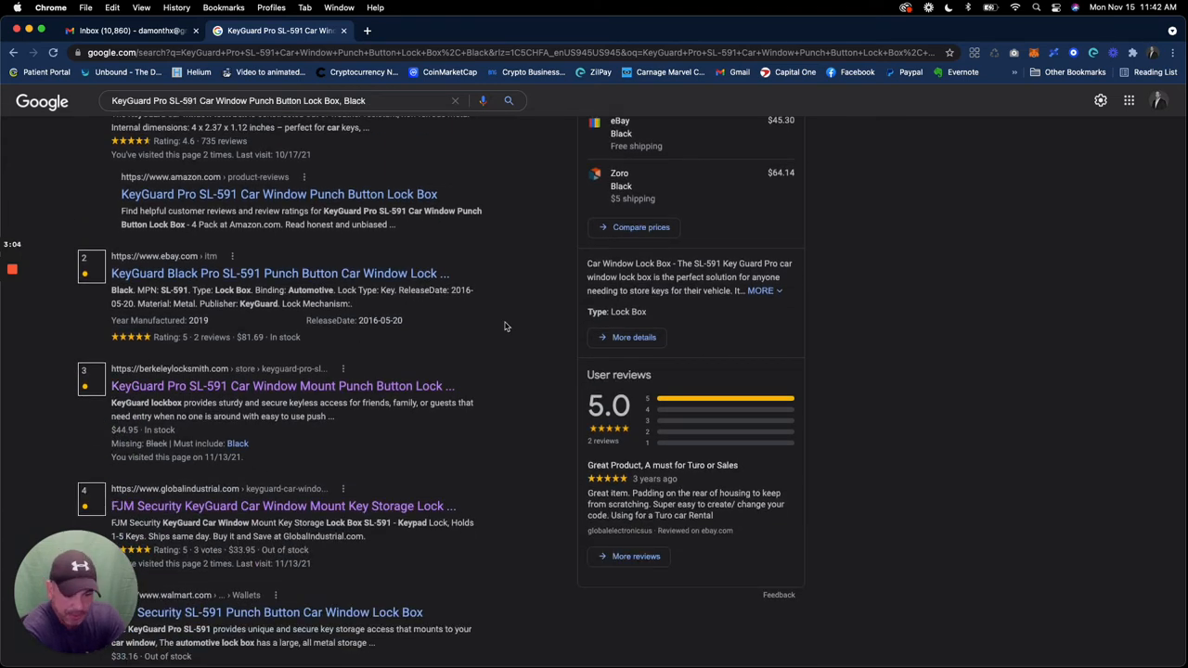
pyautogui.scroll(-3)
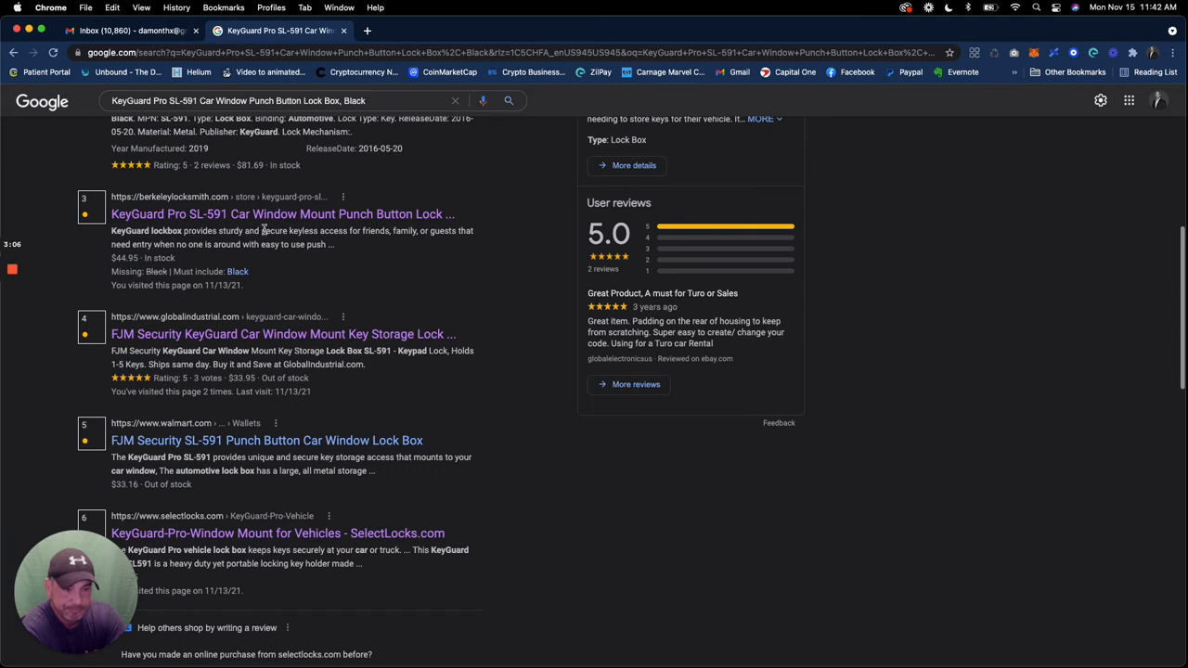
pyautogui.click(282, 213)
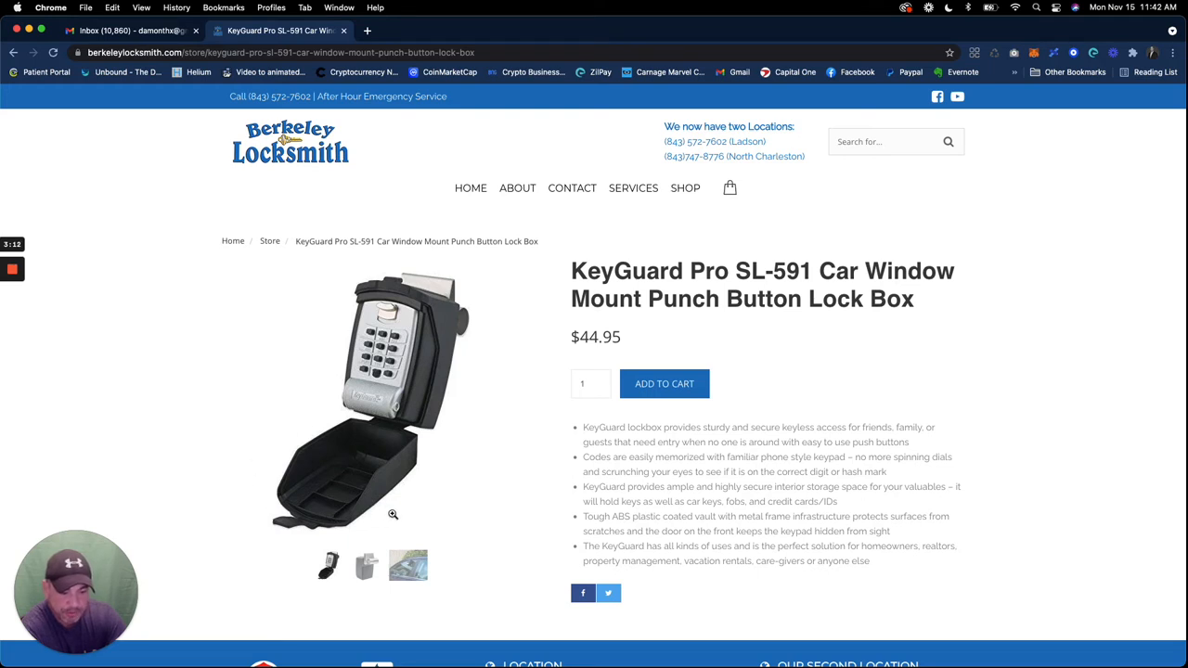
pyautogui.moveTo(428, 316)
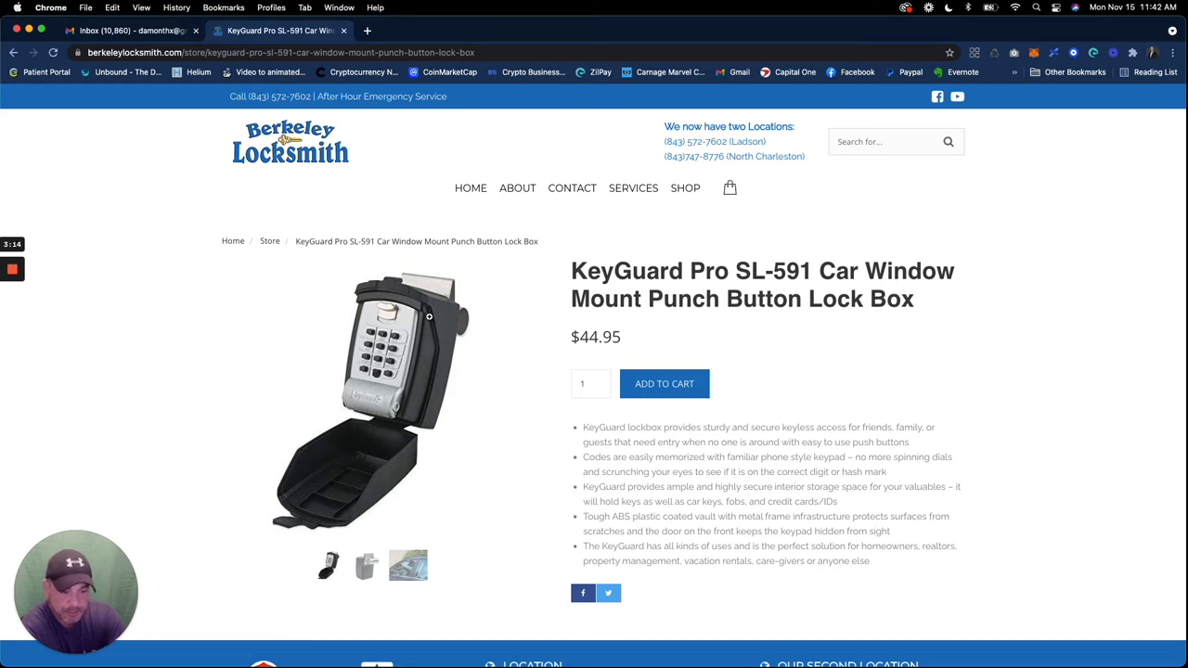
pyautogui.moveTo(423, 328)
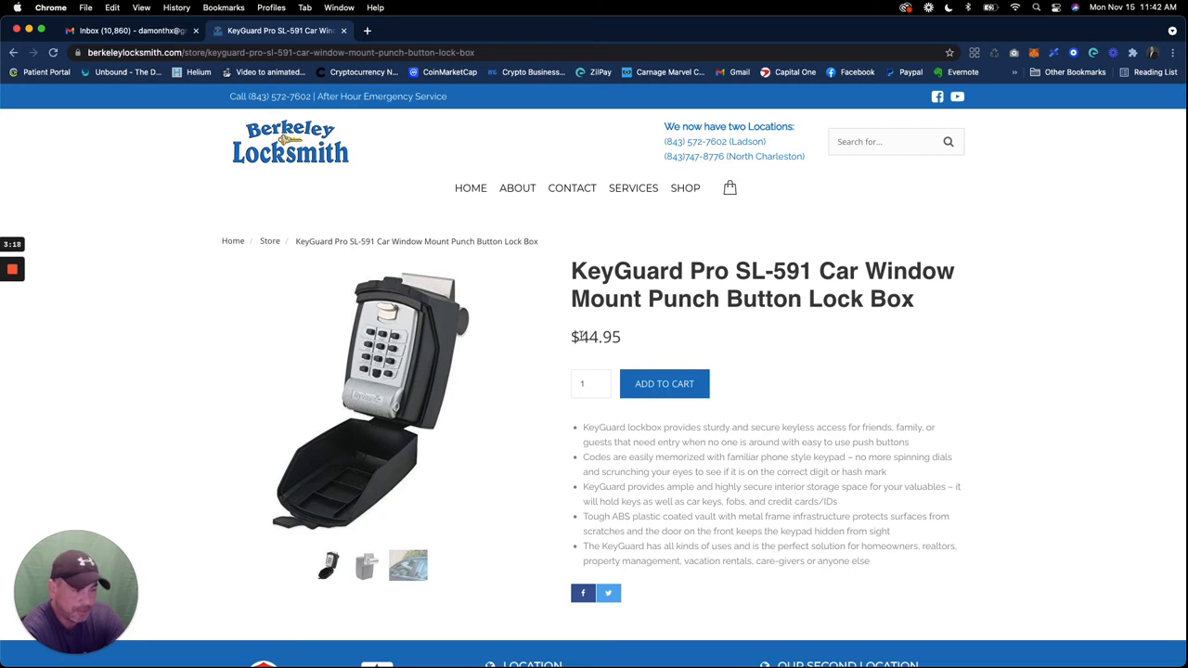
# Step: Add the KeyGuard Pro SL-591 to the cart and view the $44.95 subtotal
pyautogui.click(664, 382)
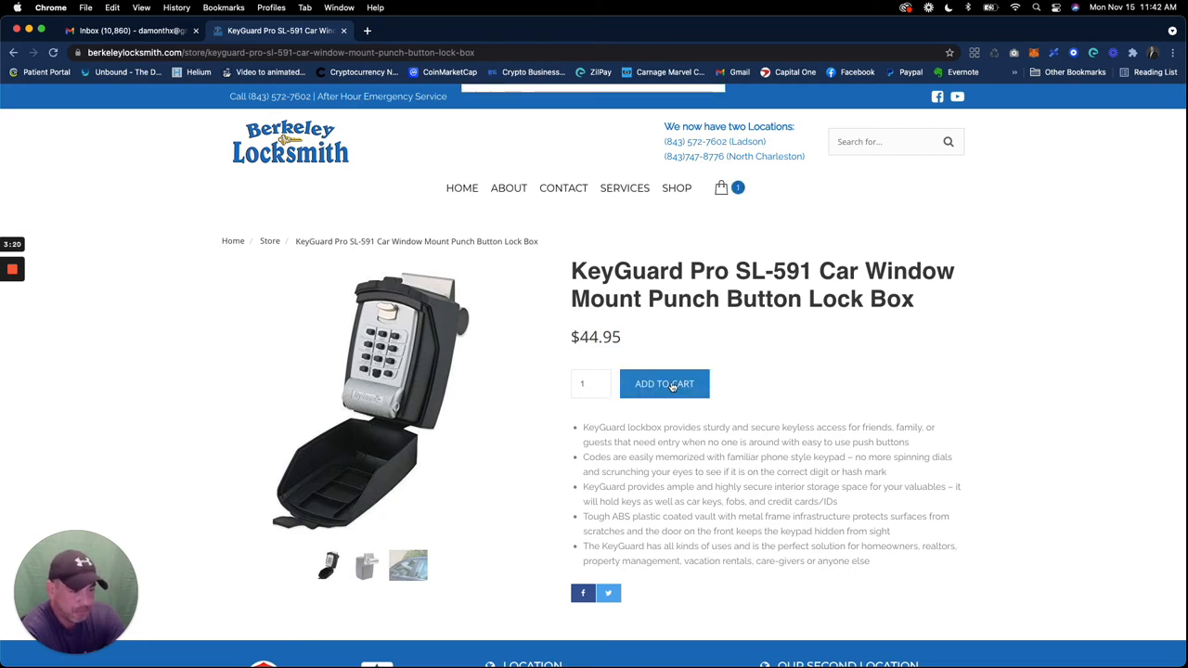
pyautogui.click(664, 382)
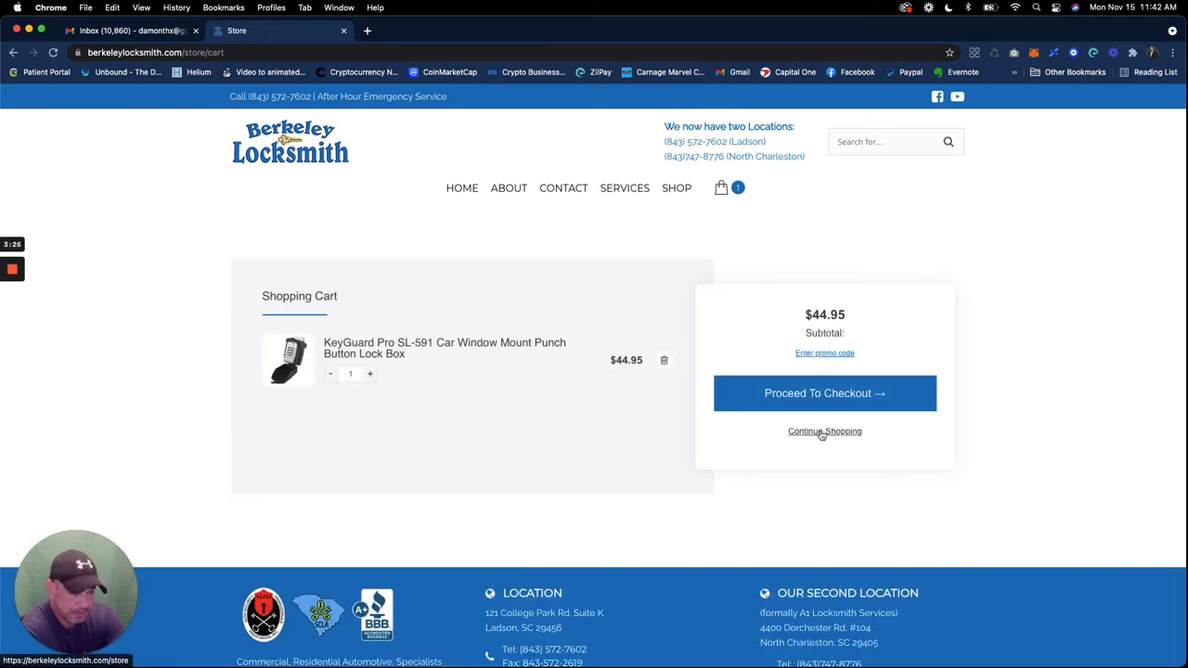
# Step: Continue shopping, then reach checkout from the cart dropdown with a $53.95 total
pyautogui.click(824, 430)
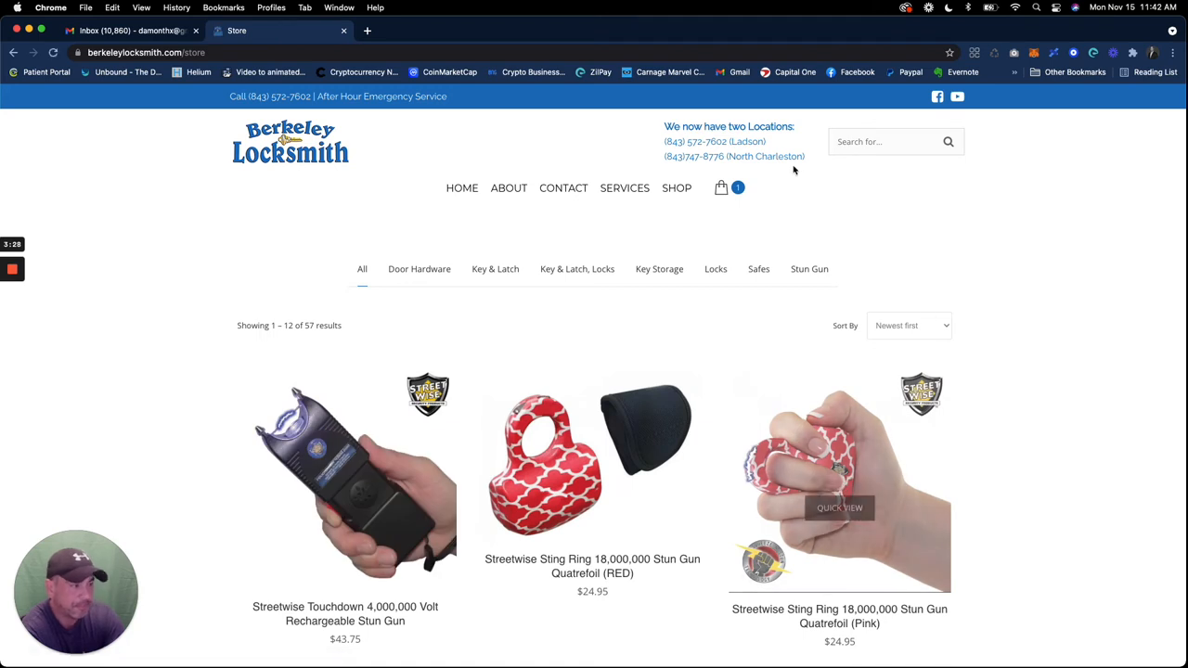
pyautogui.scroll(-3)
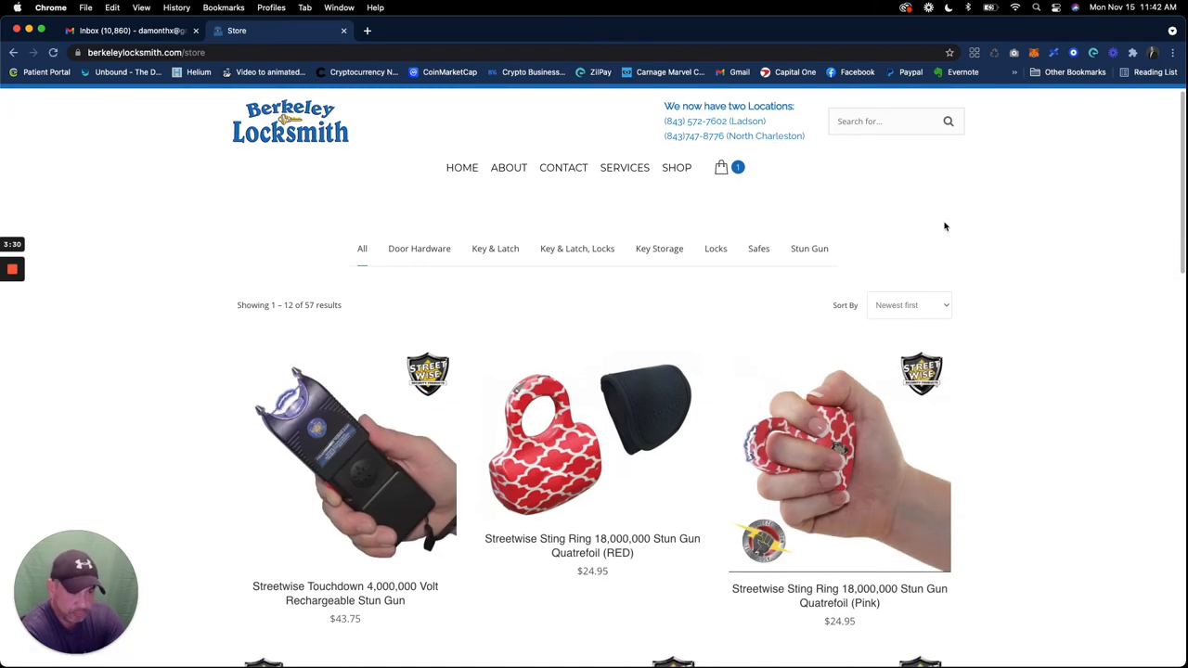
pyautogui.click(720, 167)
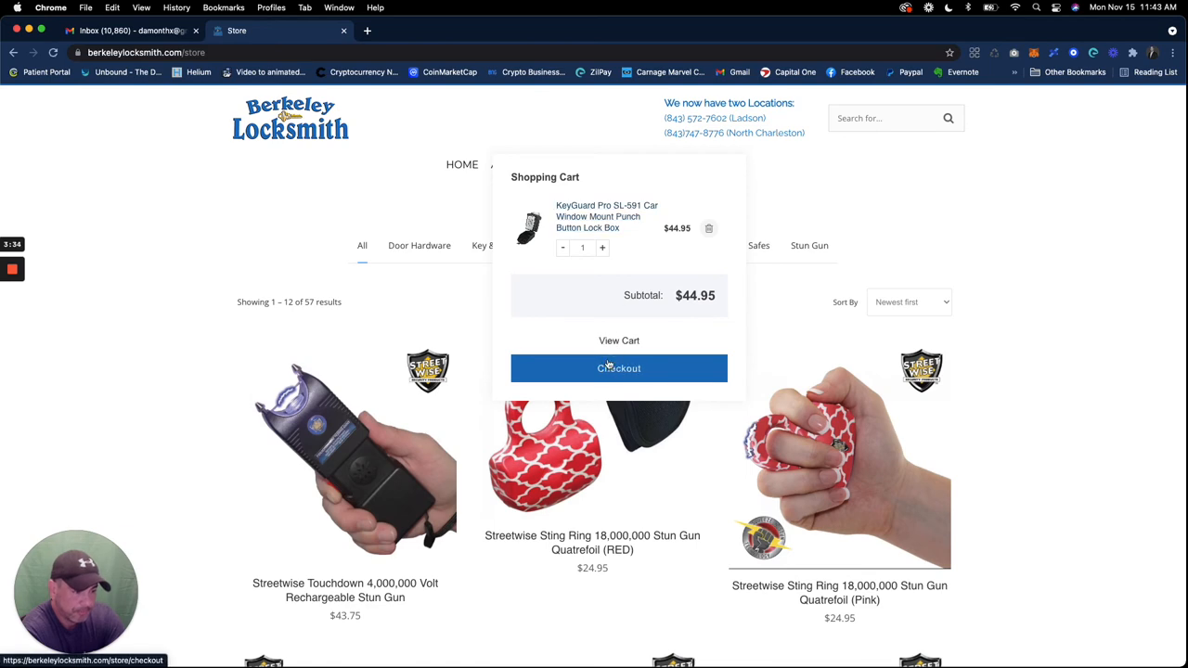
pyautogui.click(618, 367)
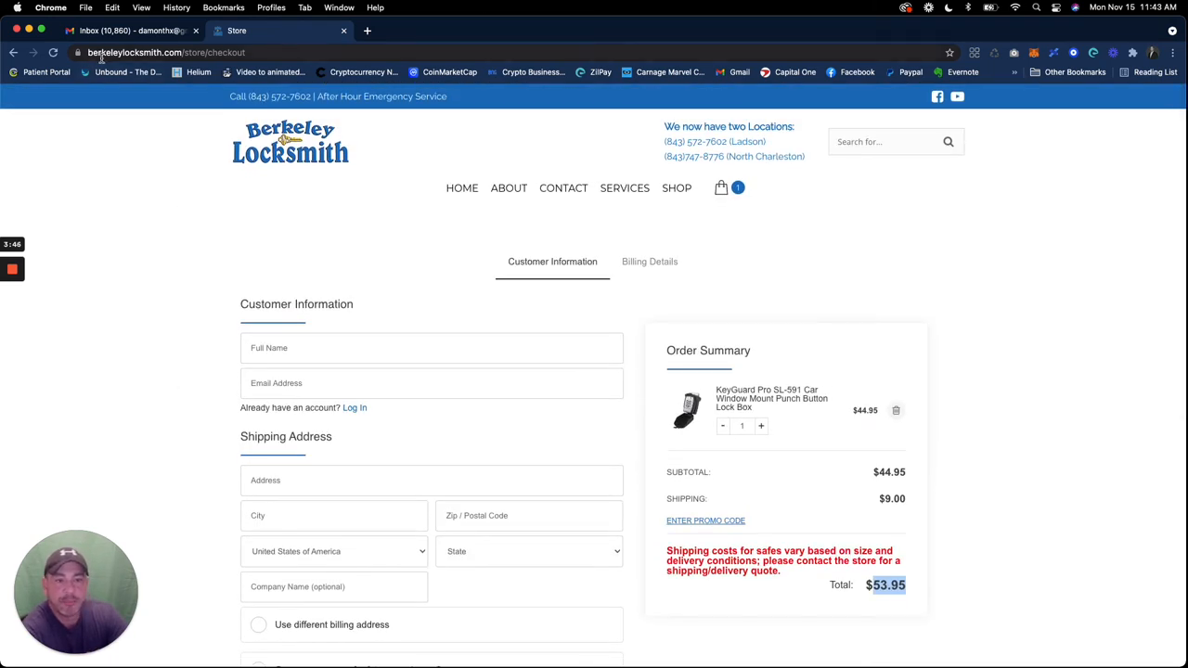
pyautogui.moveTo(764, 242)
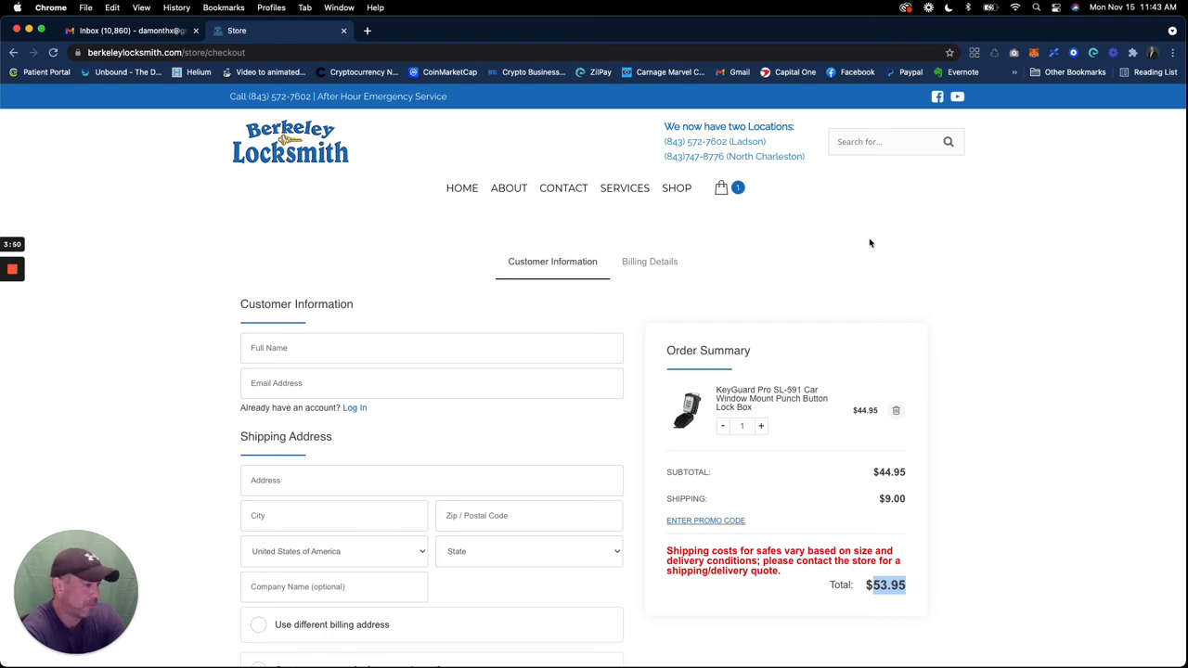
pyautogui.moveTo(41, 271)
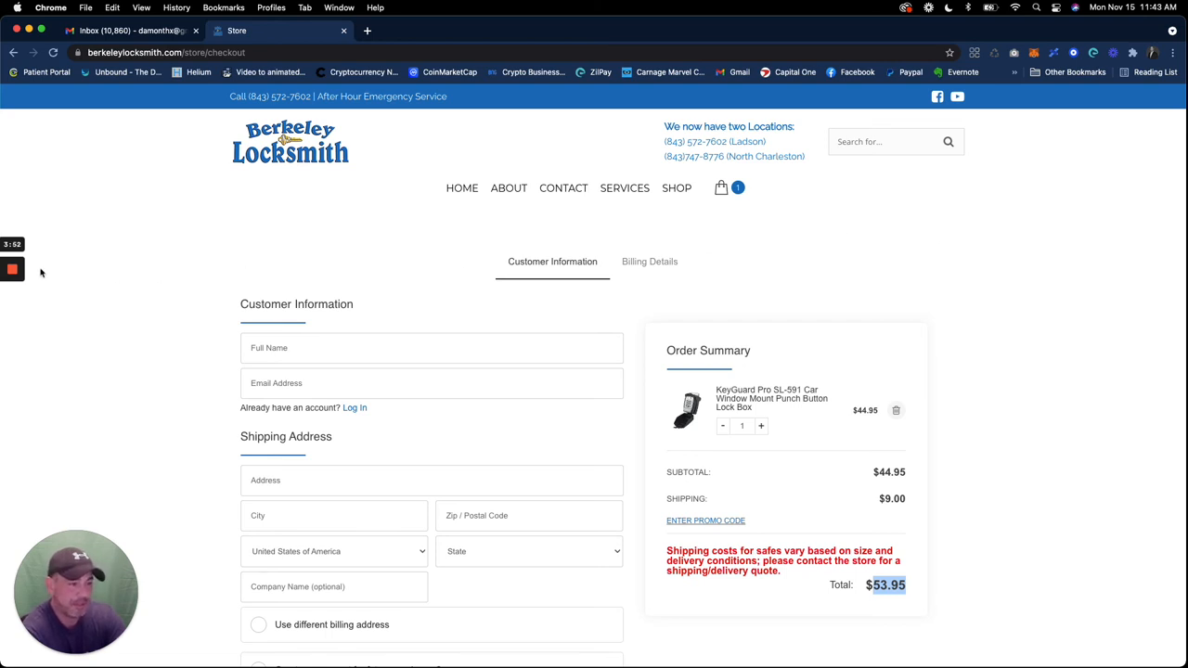
pyautogui.moveTo(93, 338)
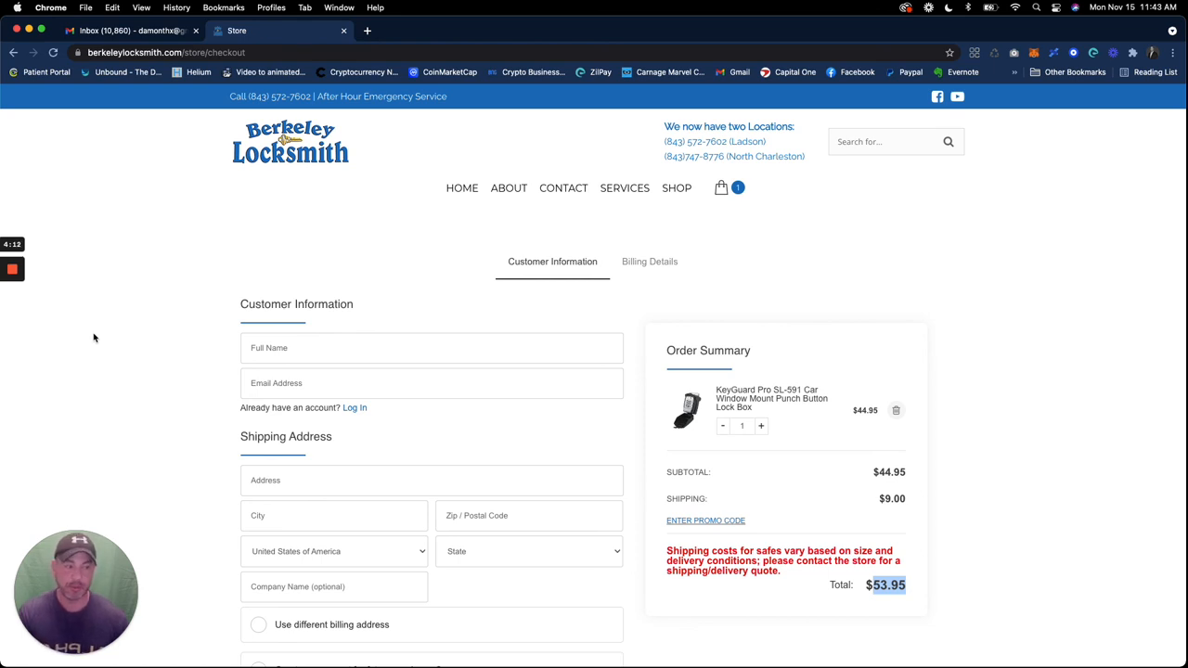
pyautogui.moveTo(37, 286)
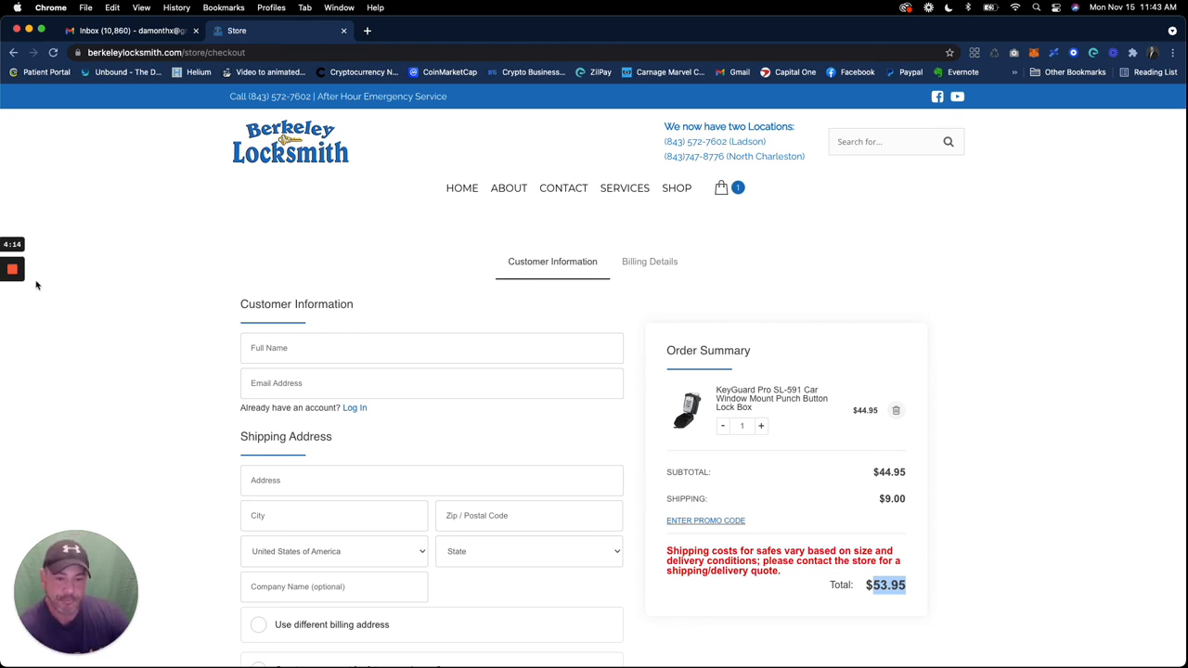